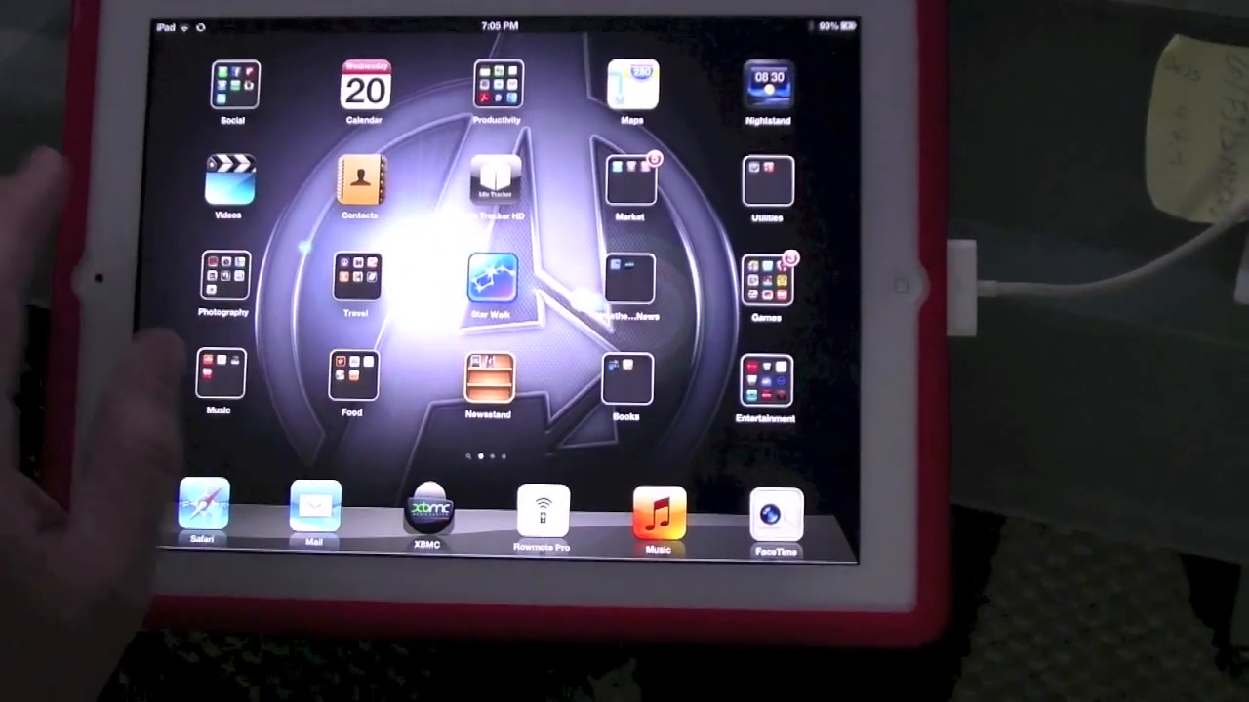
# - Peek into the Utilities folder, then launch XBMC into the 1Channel add-on
pyautogui.click(768, 180)
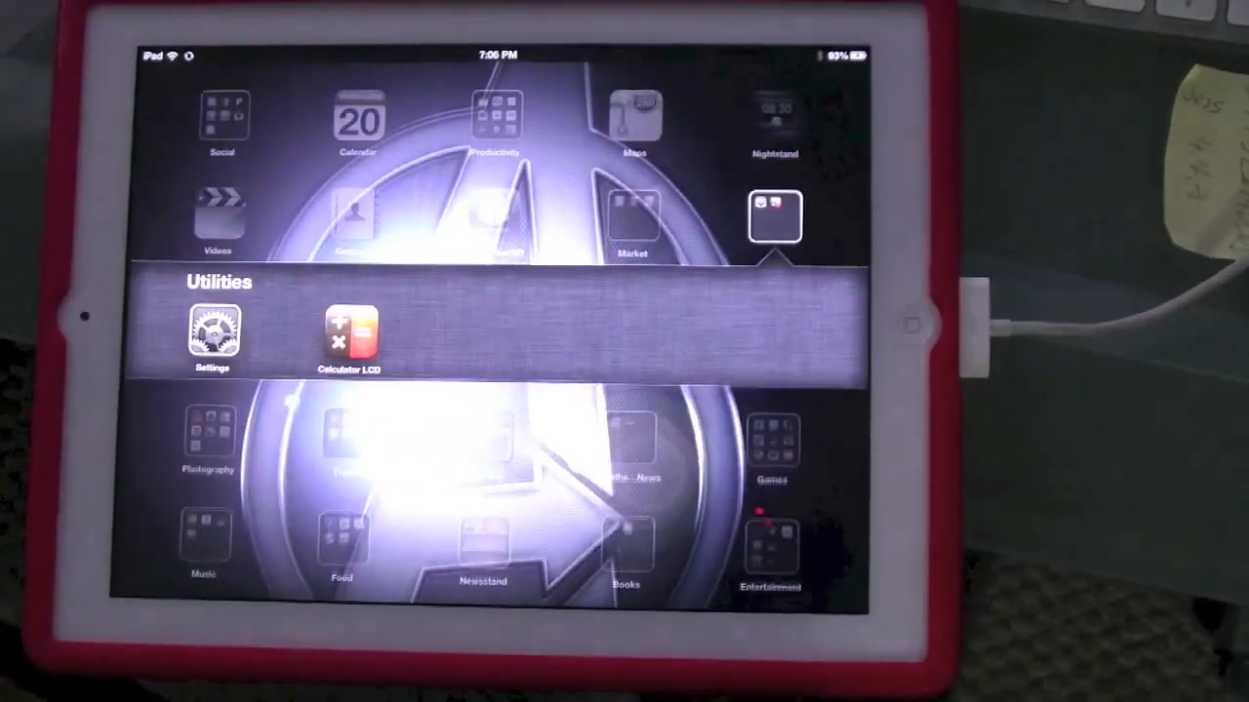
pyautogui.click(211, 332)
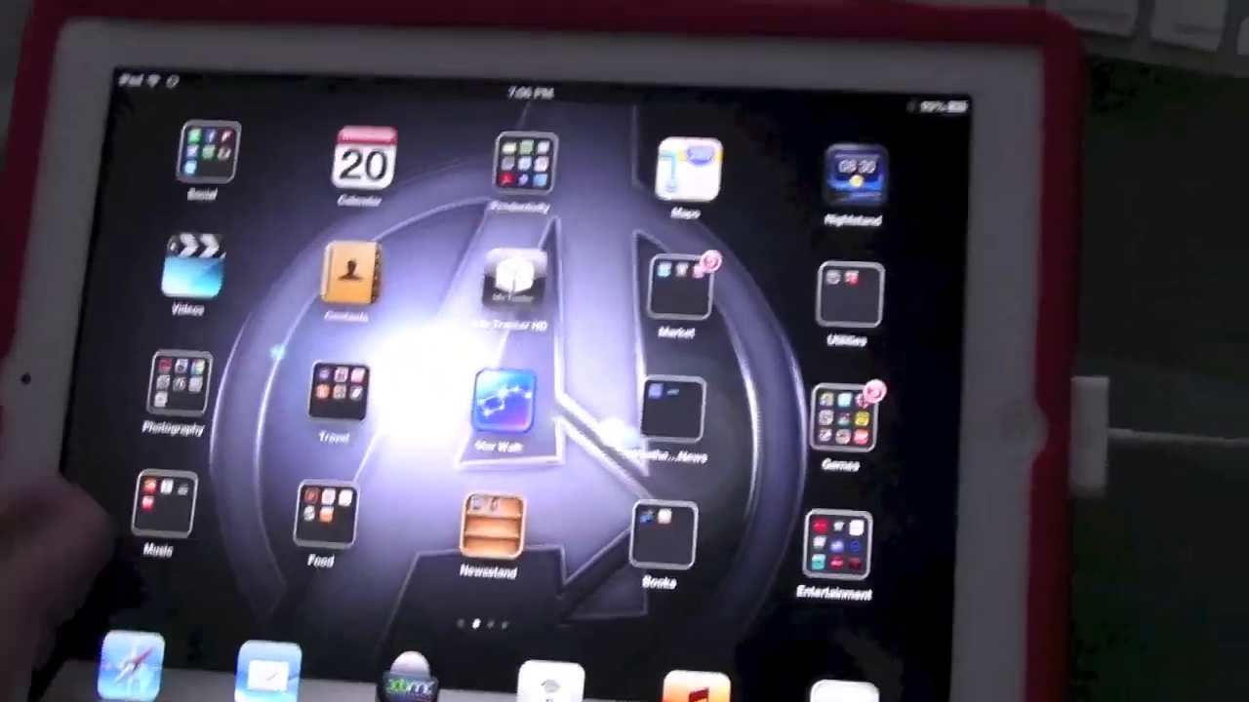
pyautogui.click(678, 283)
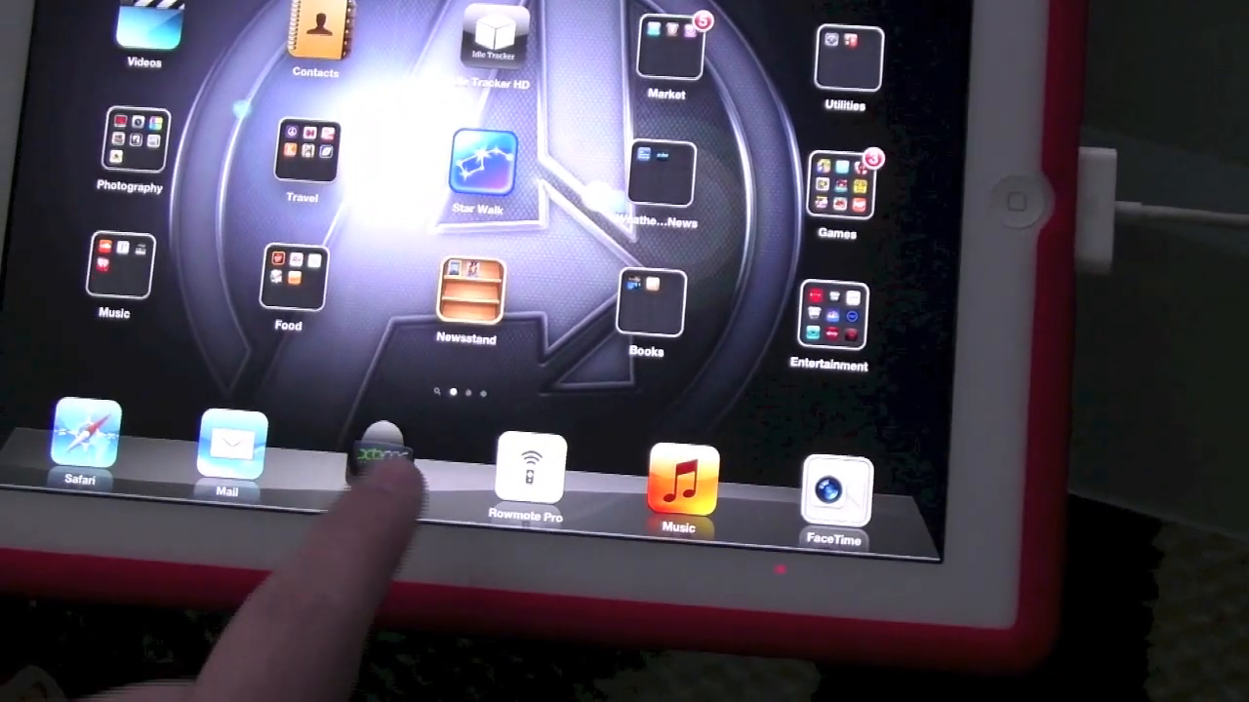
pyautogui.click(381, 464)
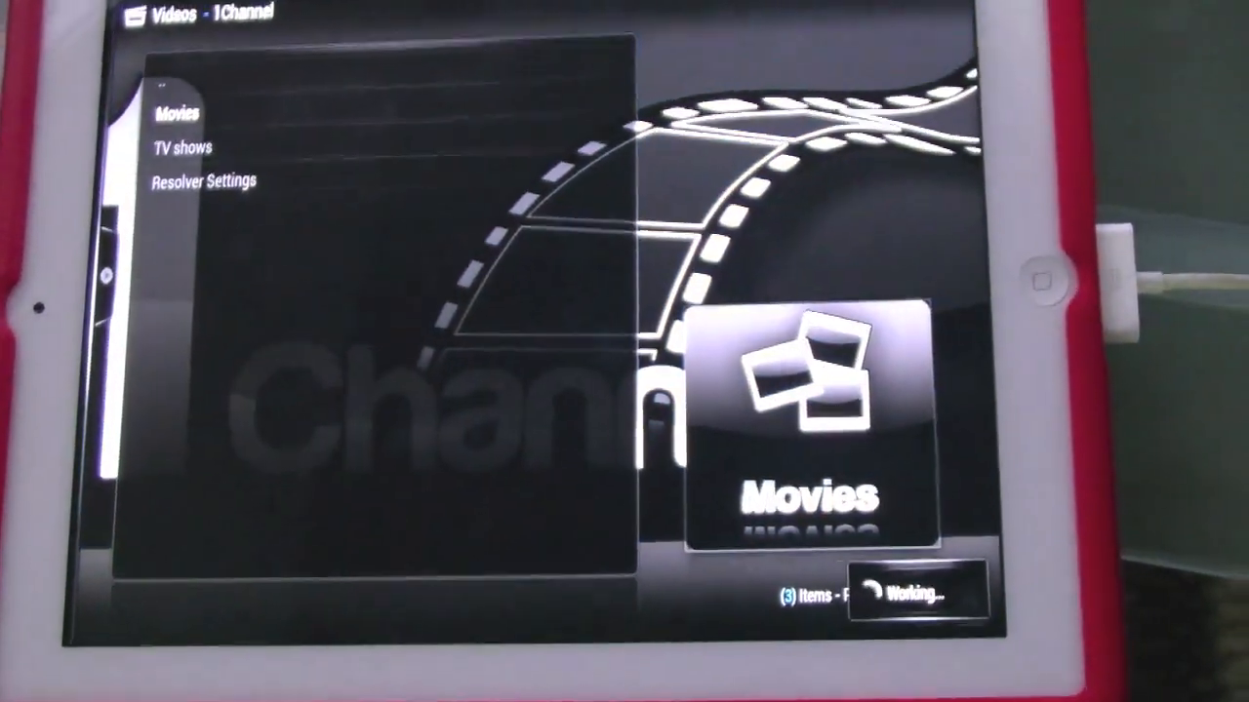
# - Play Red Dawn from Movies > Featured via the [DVD] putlocker.com source
pyautogui.click(175, 113)
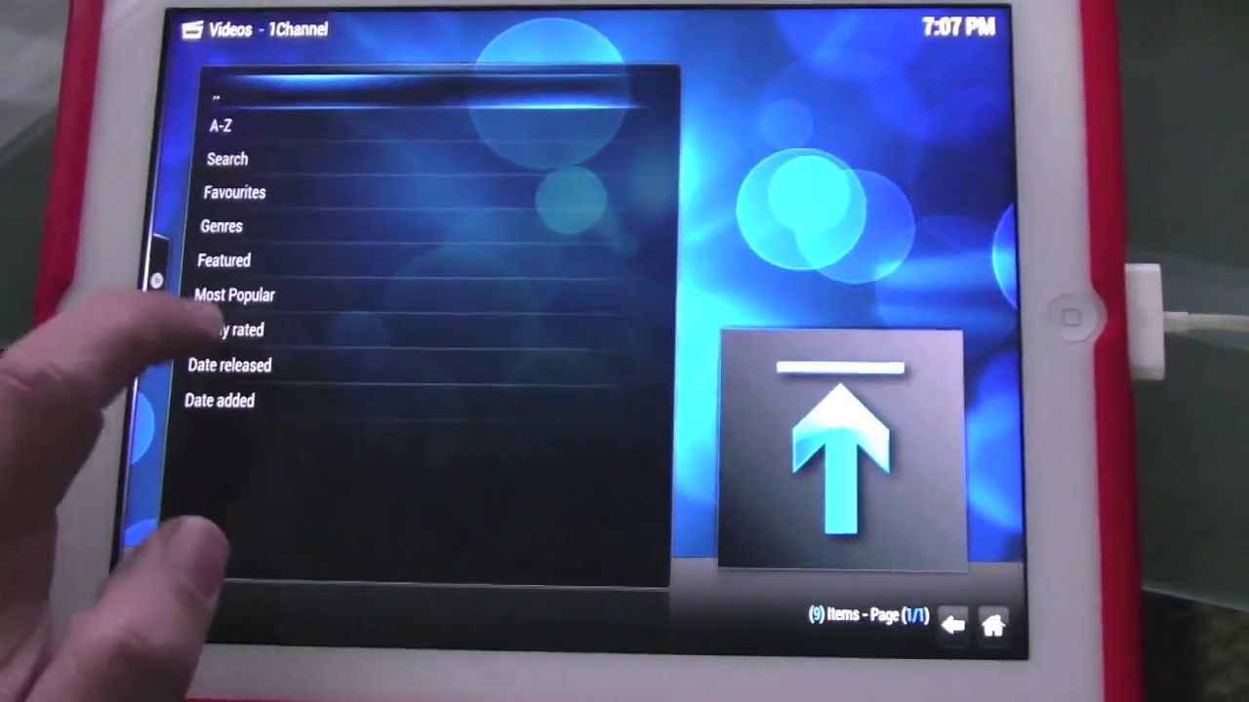
pyautogui.click(225, 261)
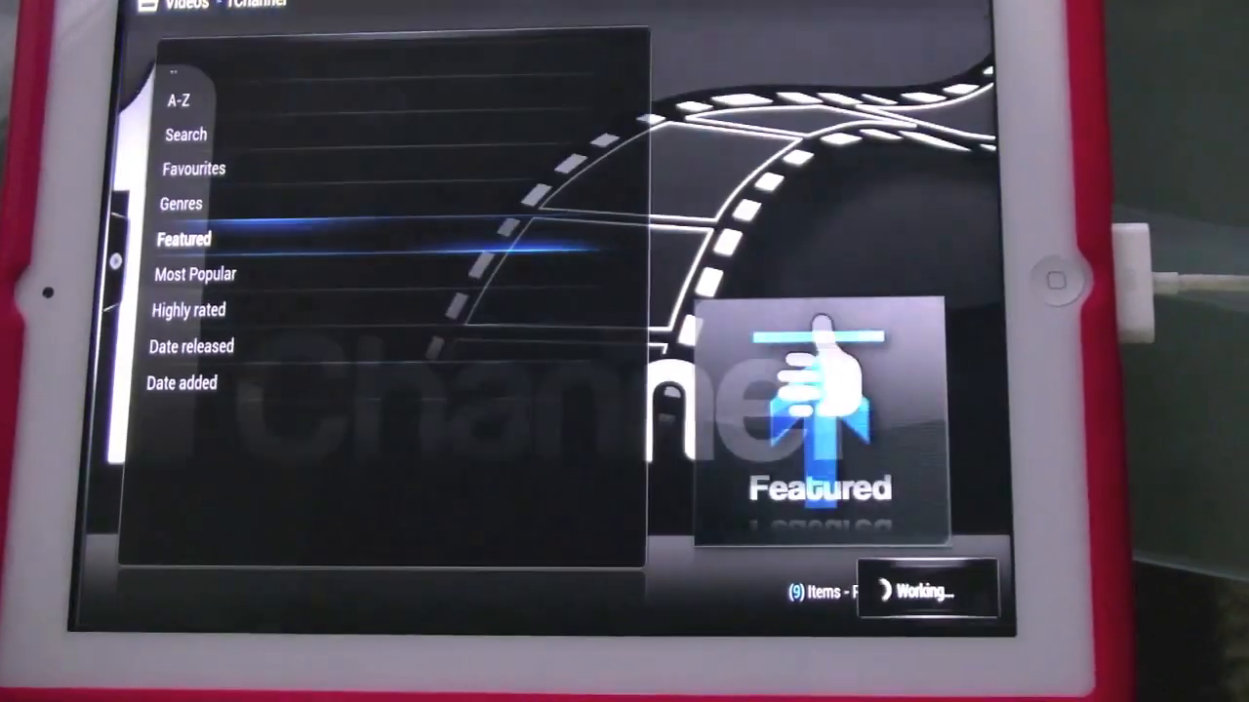
pyautogui.click(183, 238)
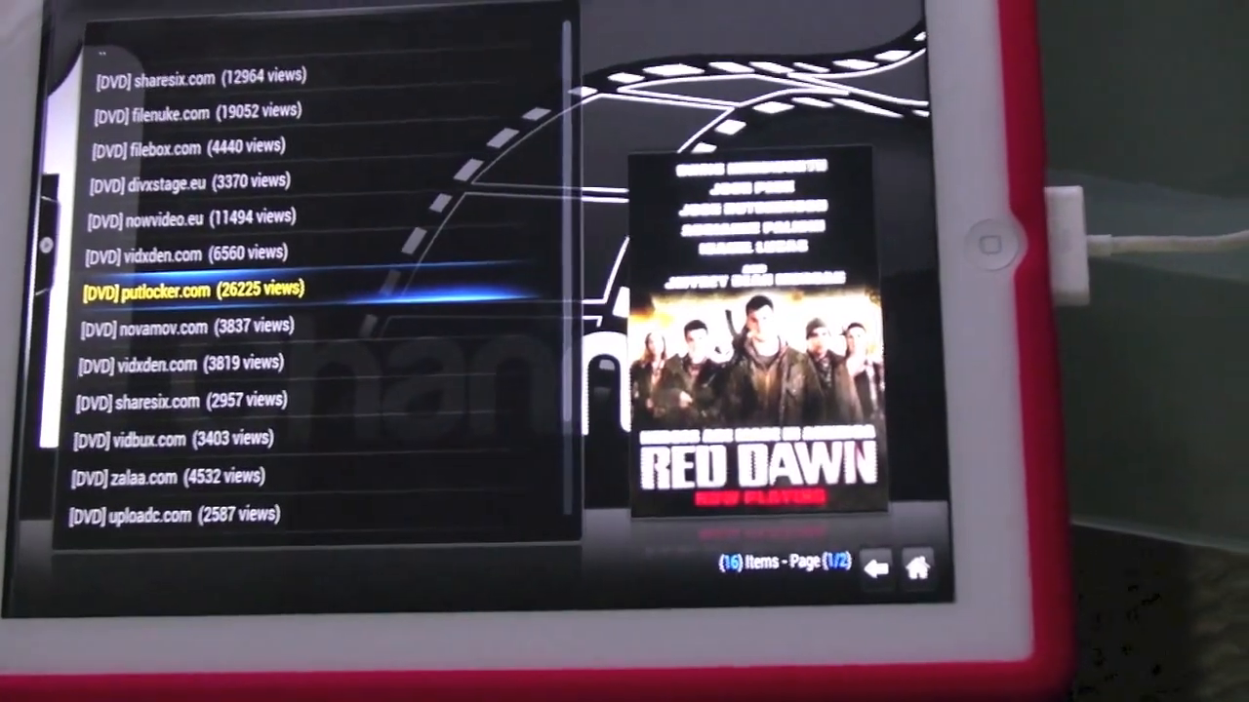
pyautogui.click(200, 290)
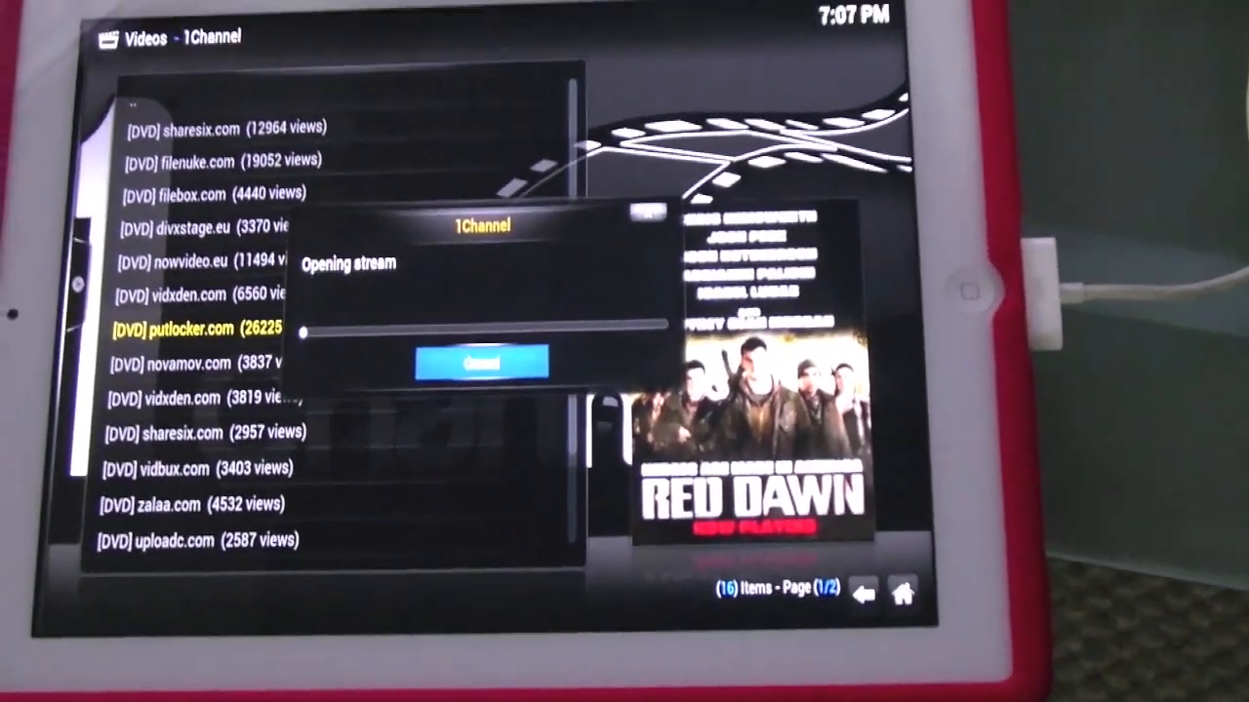